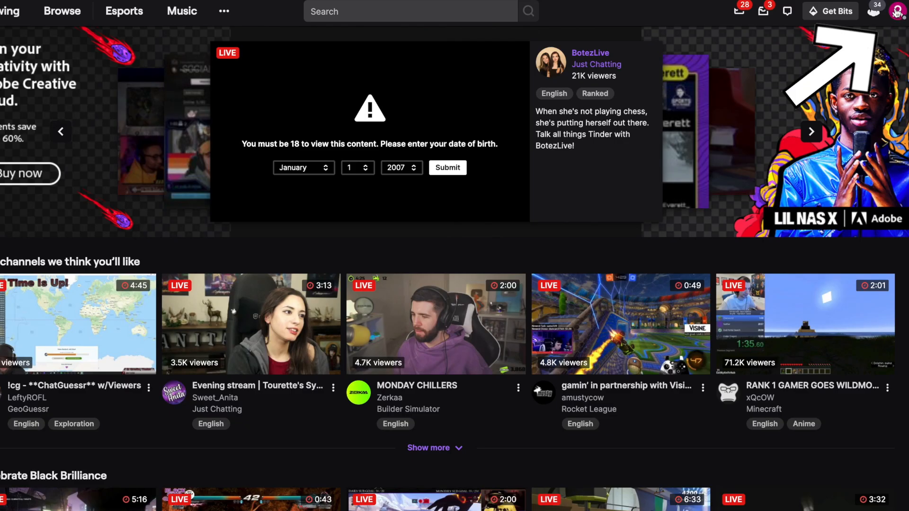
# - Open the profile avatar dropdown in the top-right corner of the Twitch home page
pyautogui.click(897, 10)
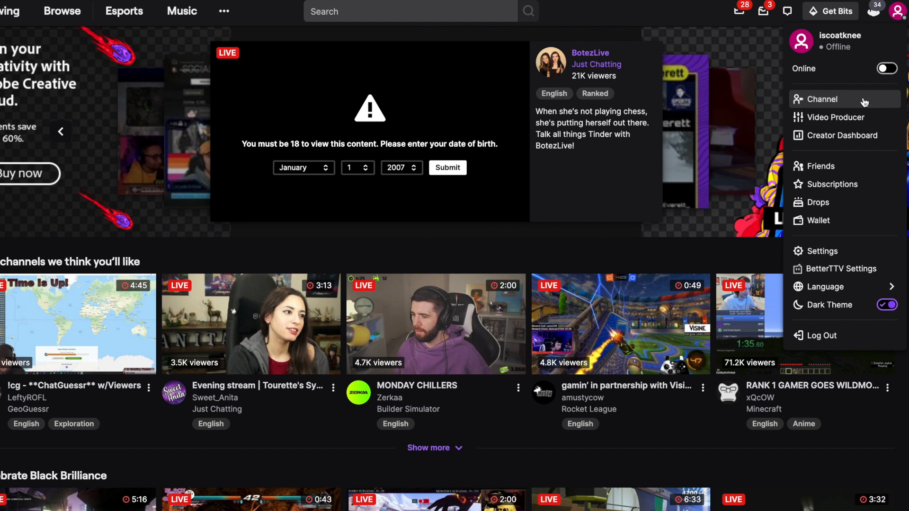
# - Host ca_in_la via /host in your channel chat, then go to the Creator Dashboard
pyautogui.click(821, 98)
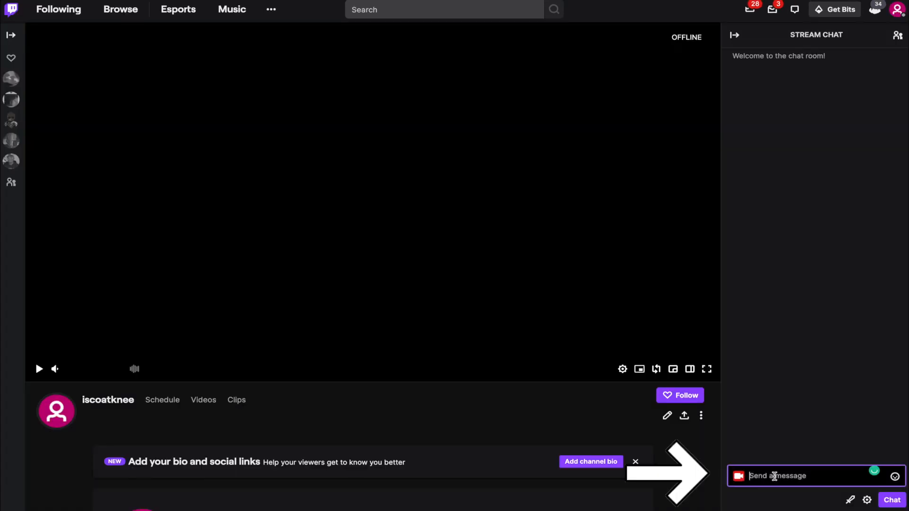
pyautogui.write('/host')
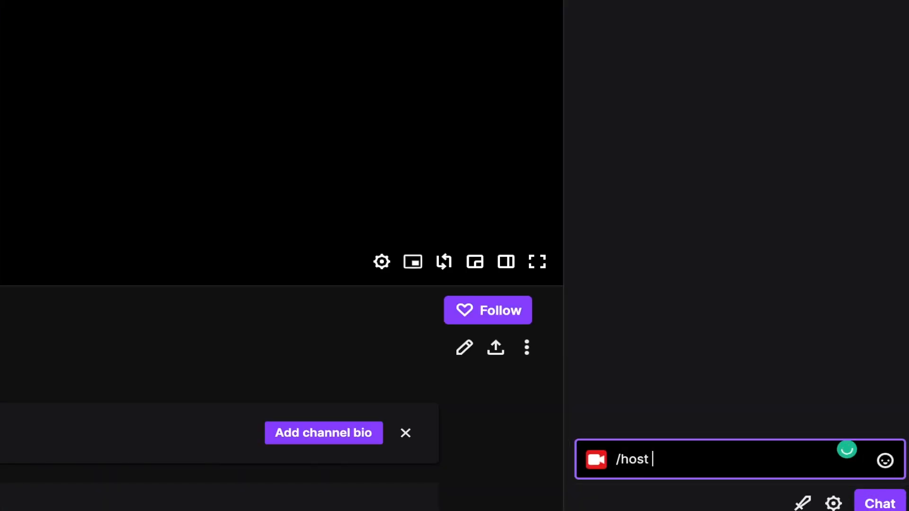
pyautogui.write('ca_in_la')
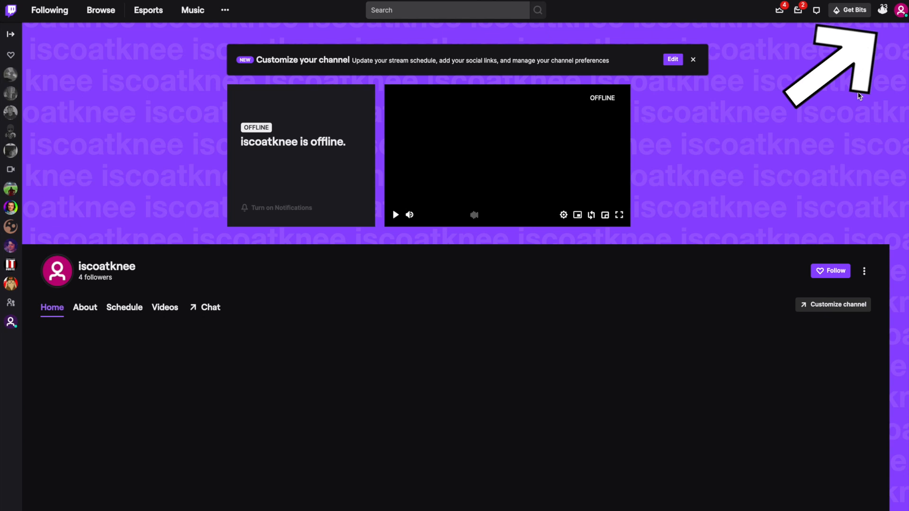
pyautogui.click(899, 10)
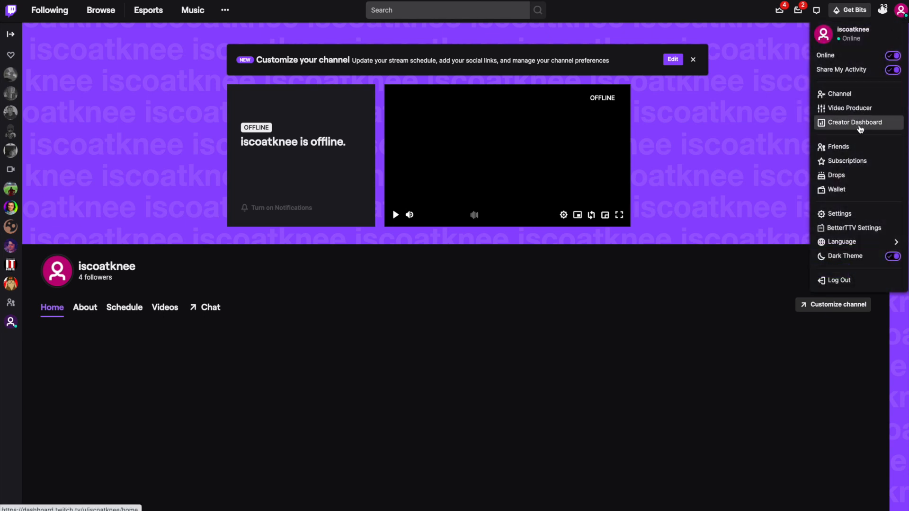
pyautogui.click(854, 122)
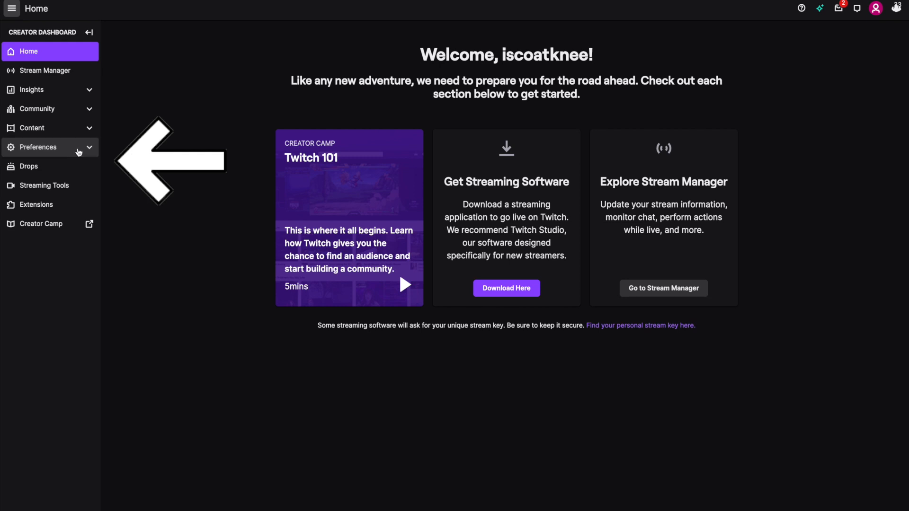
# - Turn on Auto host channels in channel preferences and search the host list for 'ca_l'
pyautogui.click(39, 147)
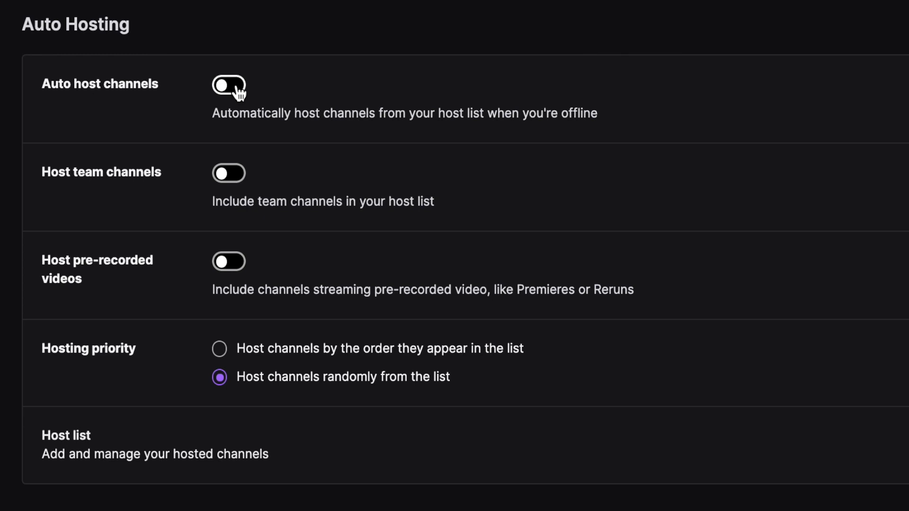
pyautogui.click(228, 85)
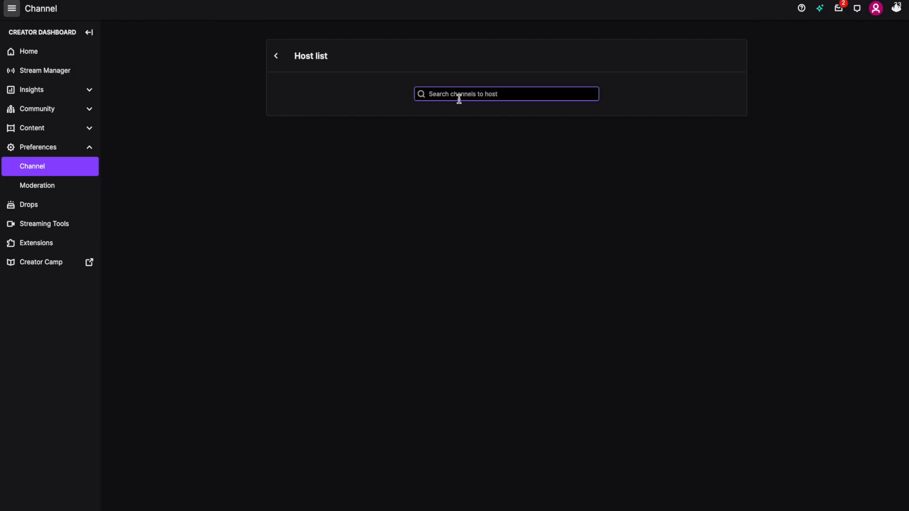
pyautogui.write('ca_l')
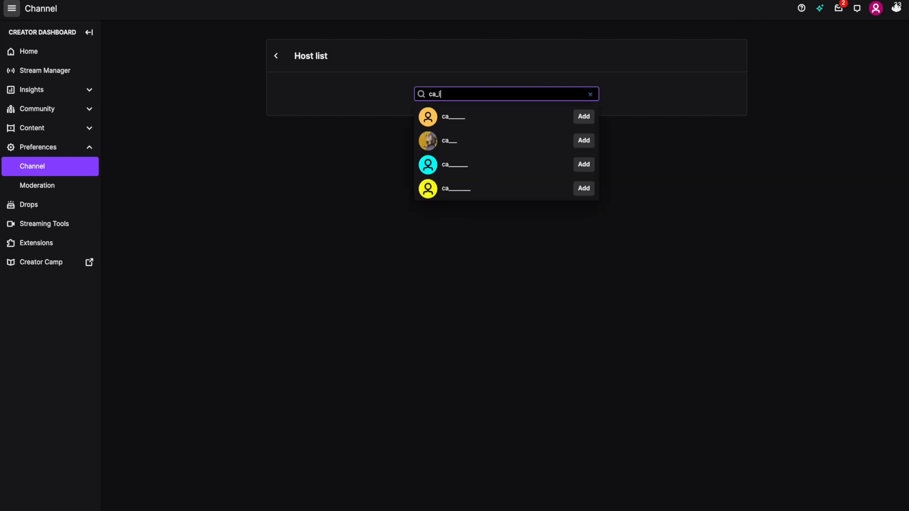